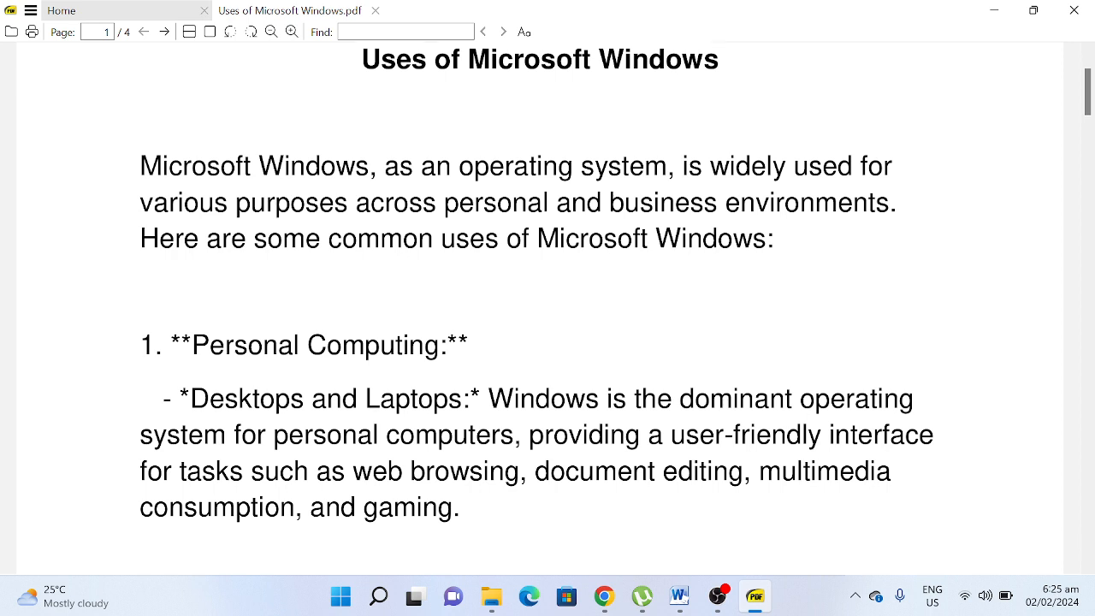
# Step: Scroll through page 1 from the title down to the end of the Gaming section
pyautogui.scroll(-3)
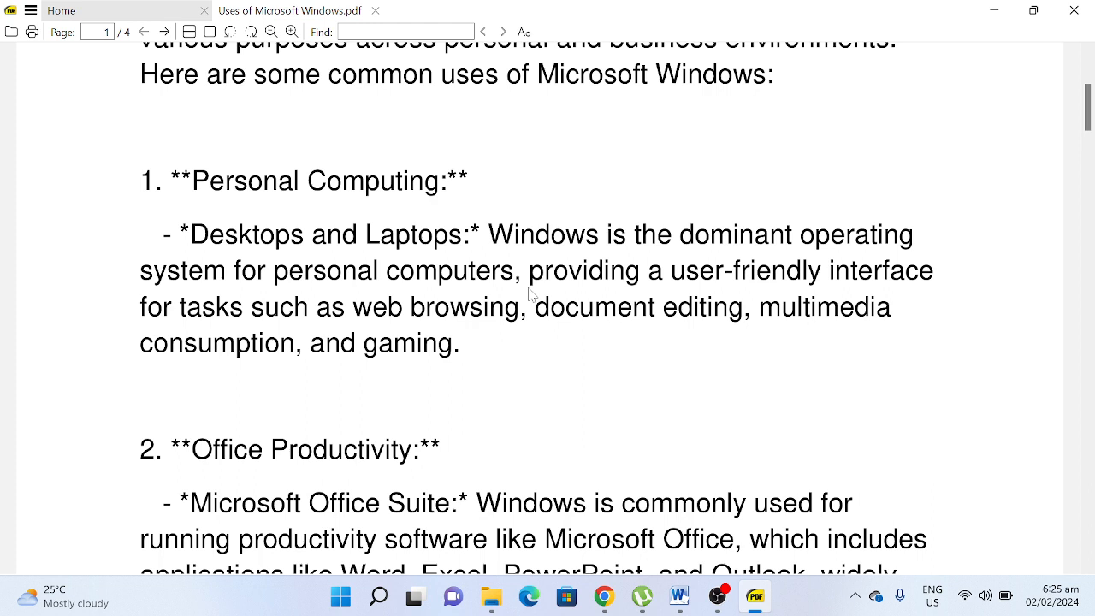
pyautogui.scroll(-3)
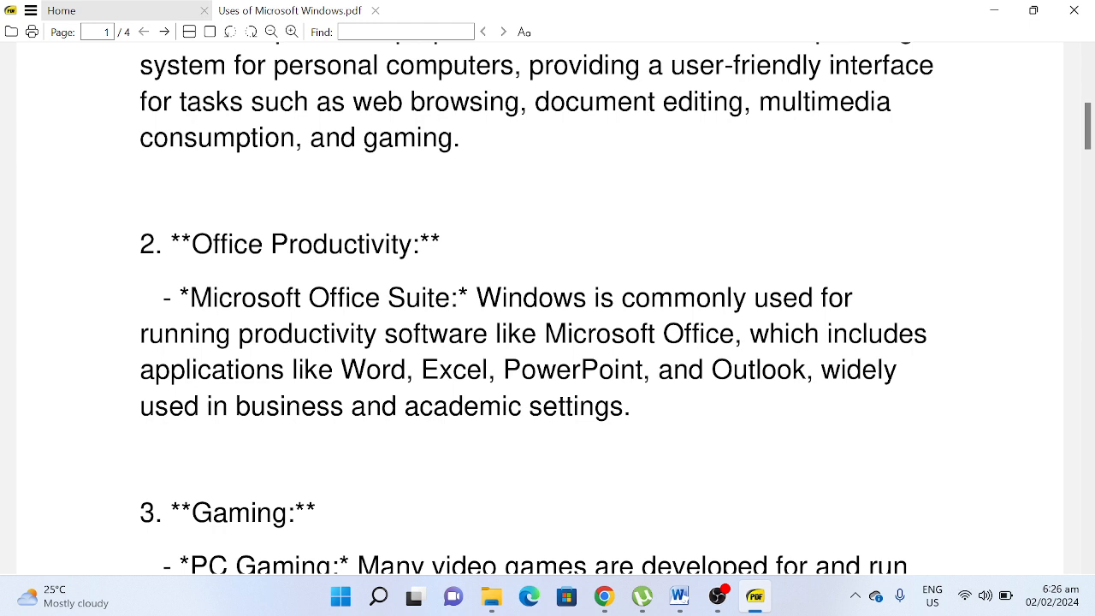
pyautogui.moveTo(527, 264)
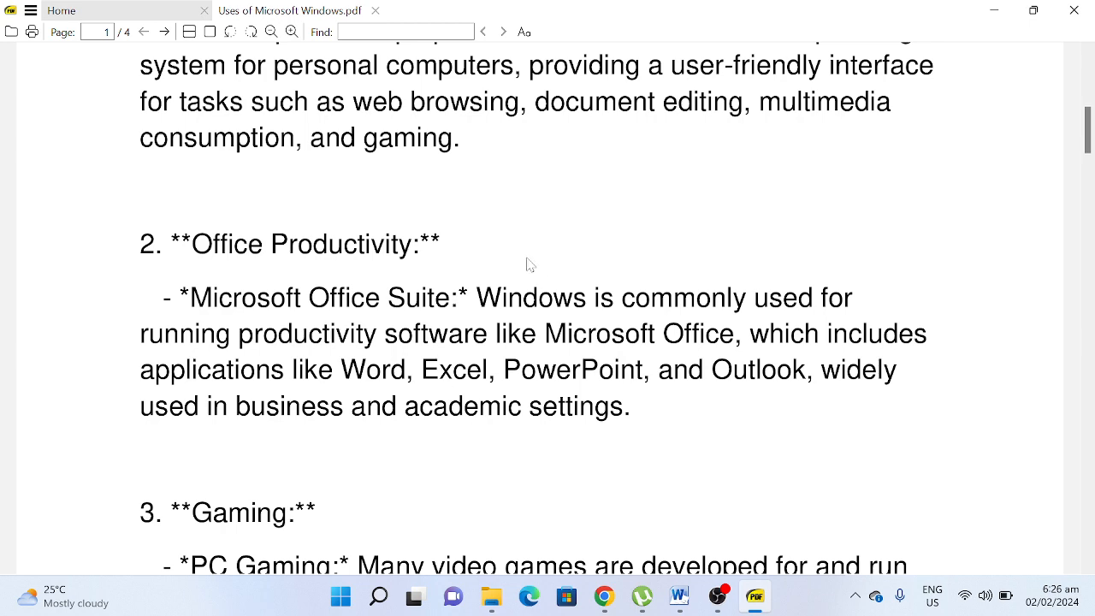
pyautogui.scroll(-3)
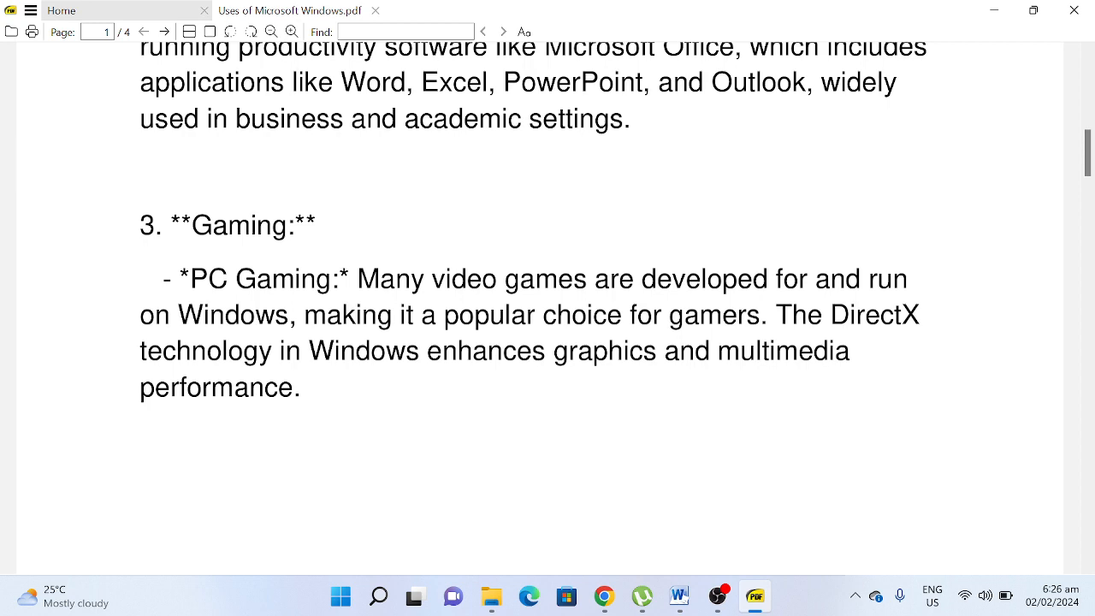
# Step: Scroll through page 2 from Development to the end of Business Applications
pyautogui.scroll(-3)
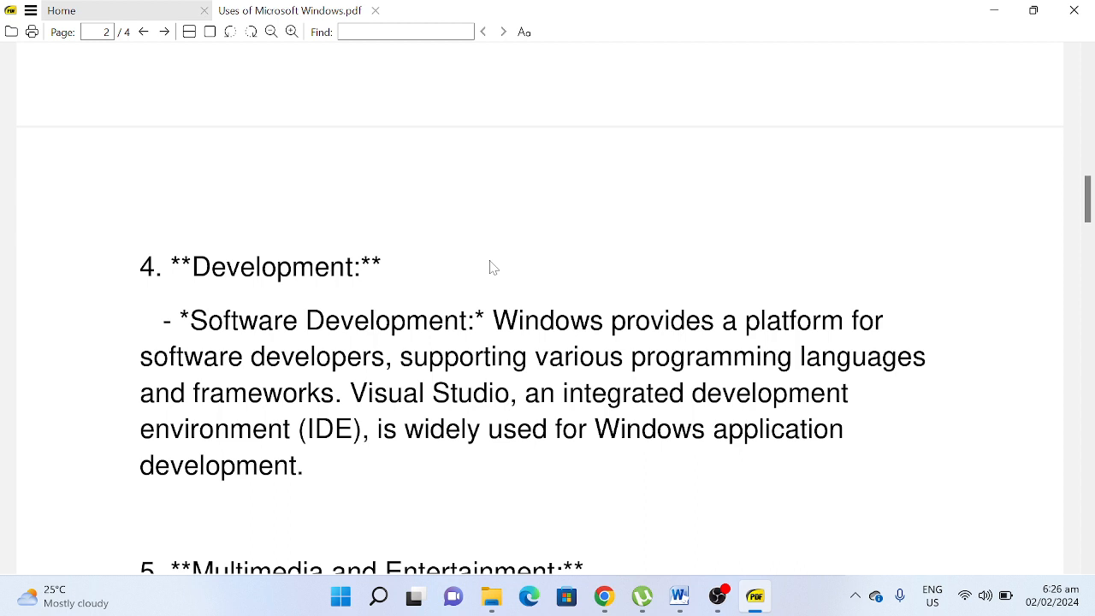
pyautogui.moveTo(500, 277)
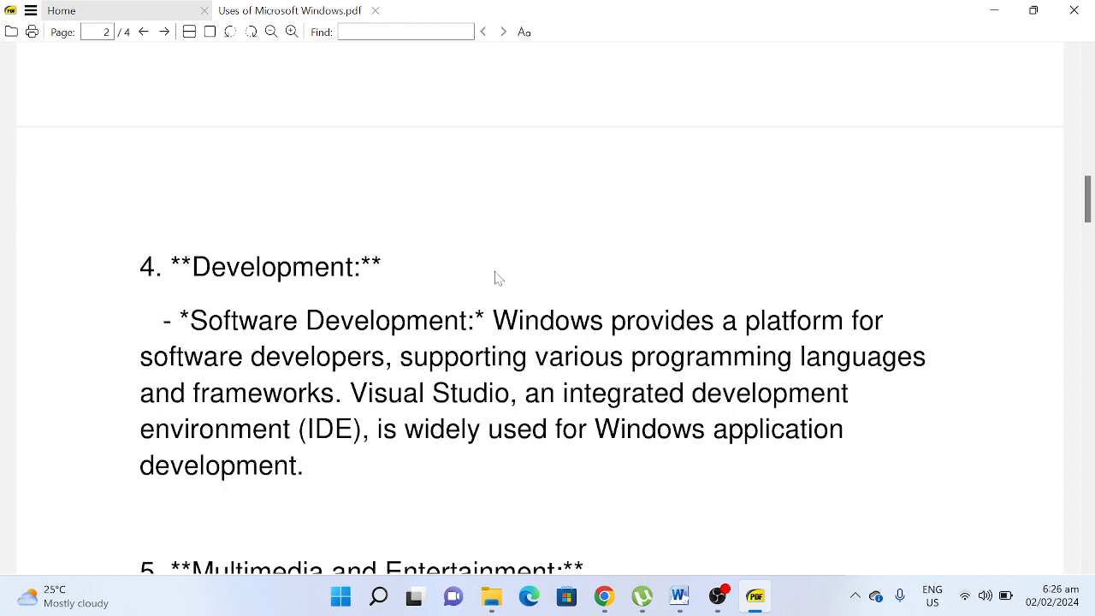
pyautogui.scroll(-3)
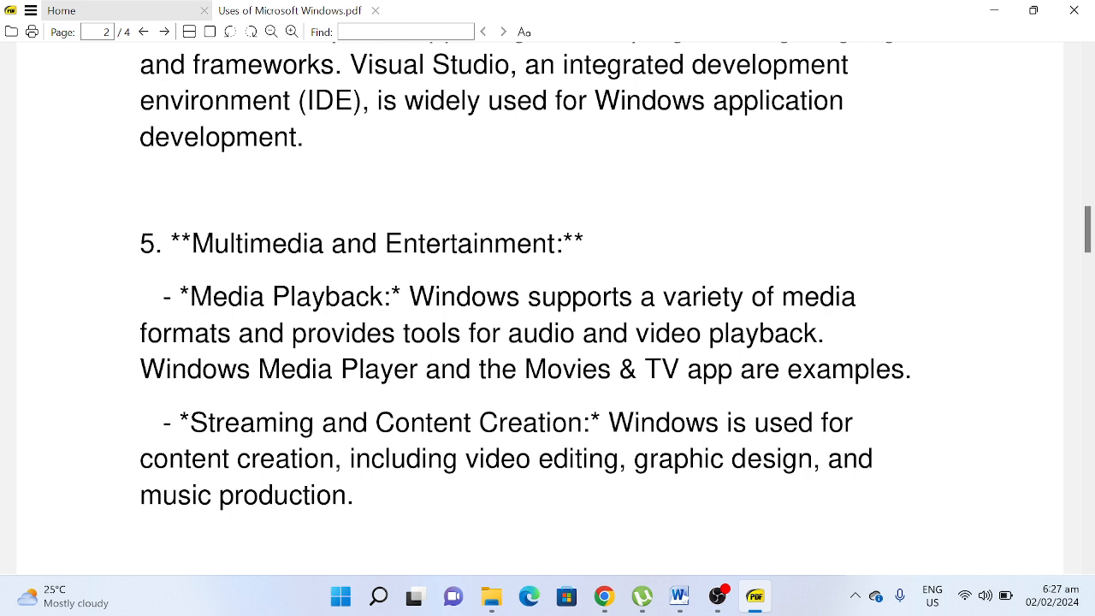
pyautogui.scroll(-3)
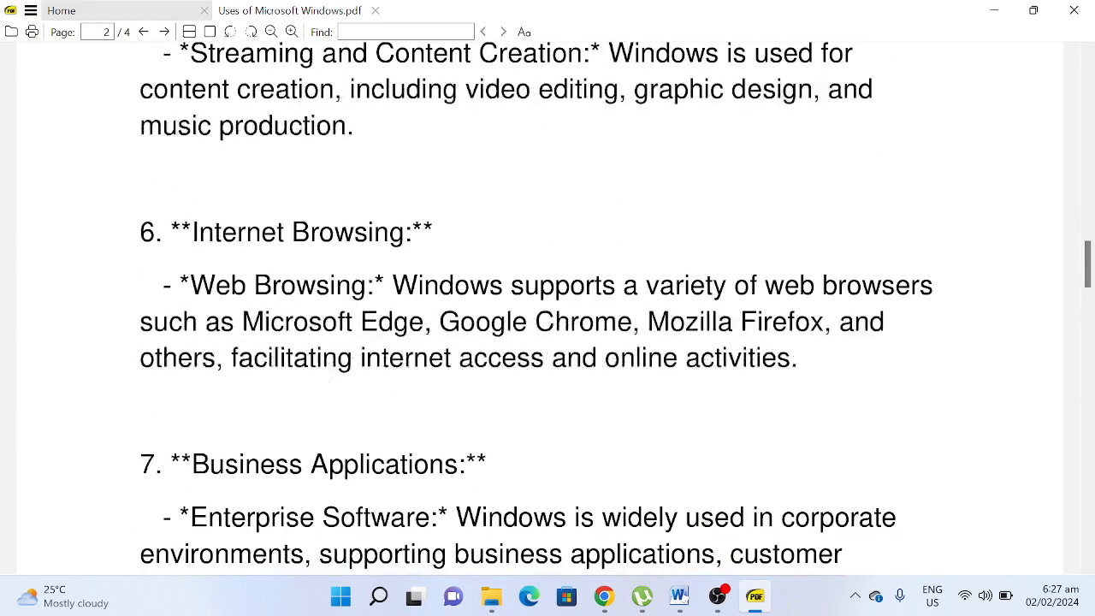
pyautogui.scroll(-3)
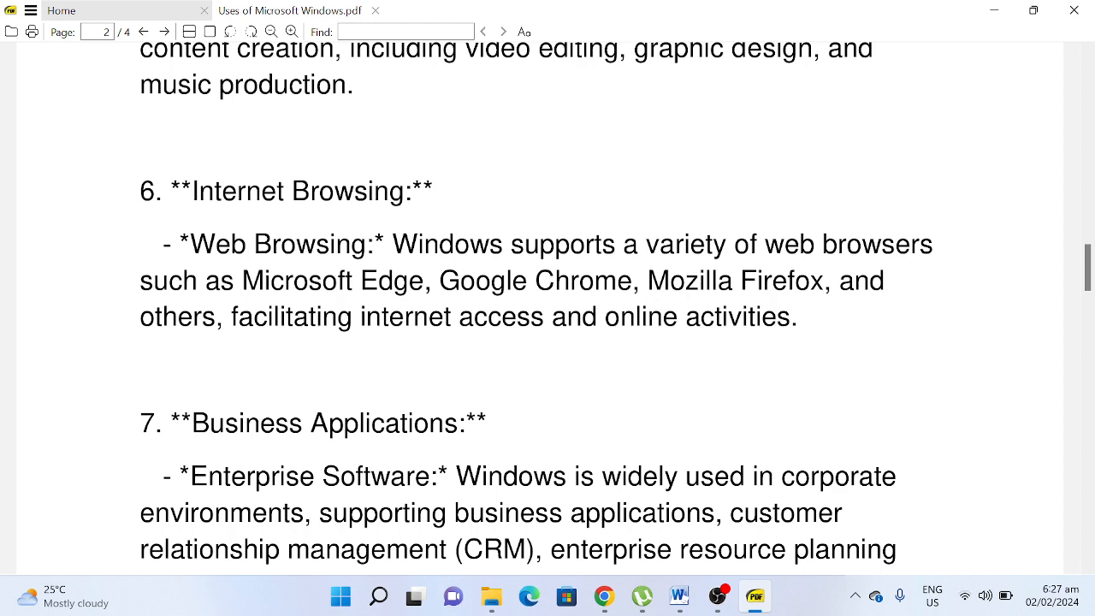
pyautogui.scroll(-3)
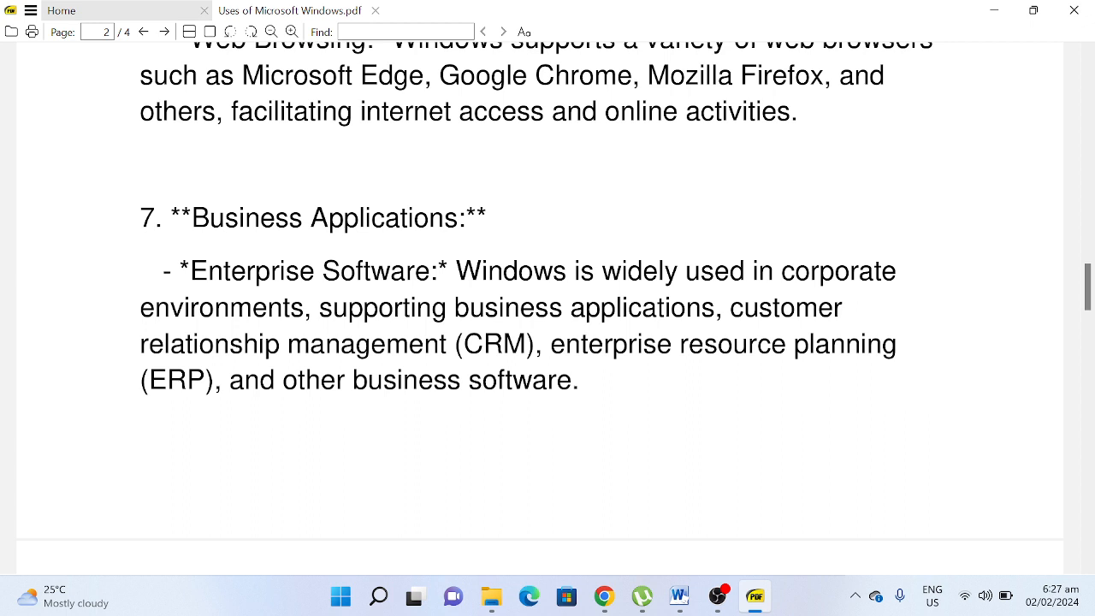
# Step: Scroll through page 3 from Server Operating System to Accessibility, reaching the Remote Access heading
pyautogui.scroll(-3)
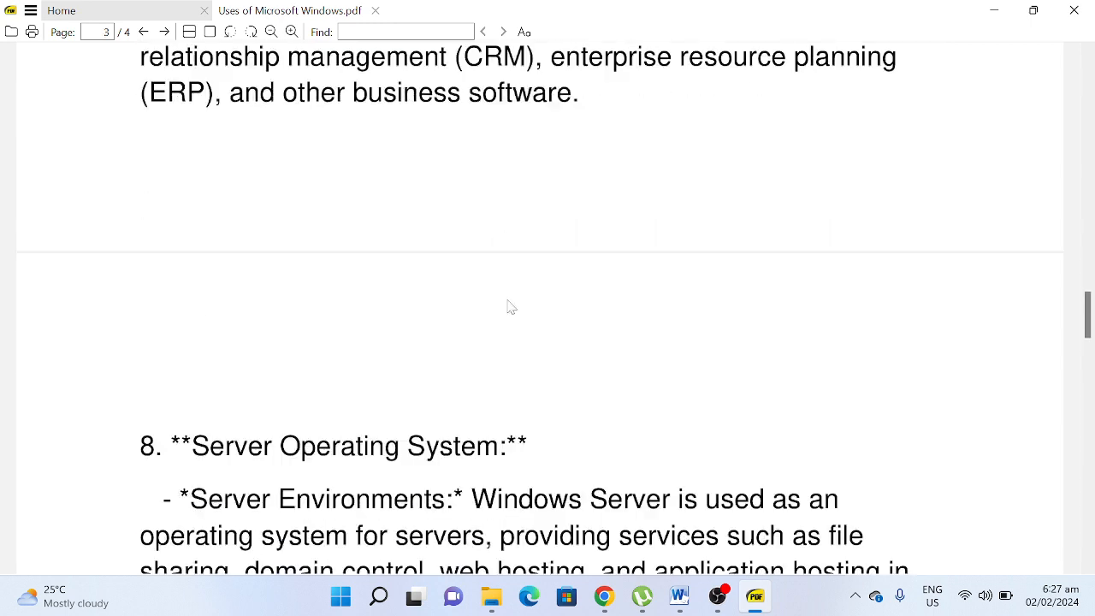
pyautogui.scroll(-3)
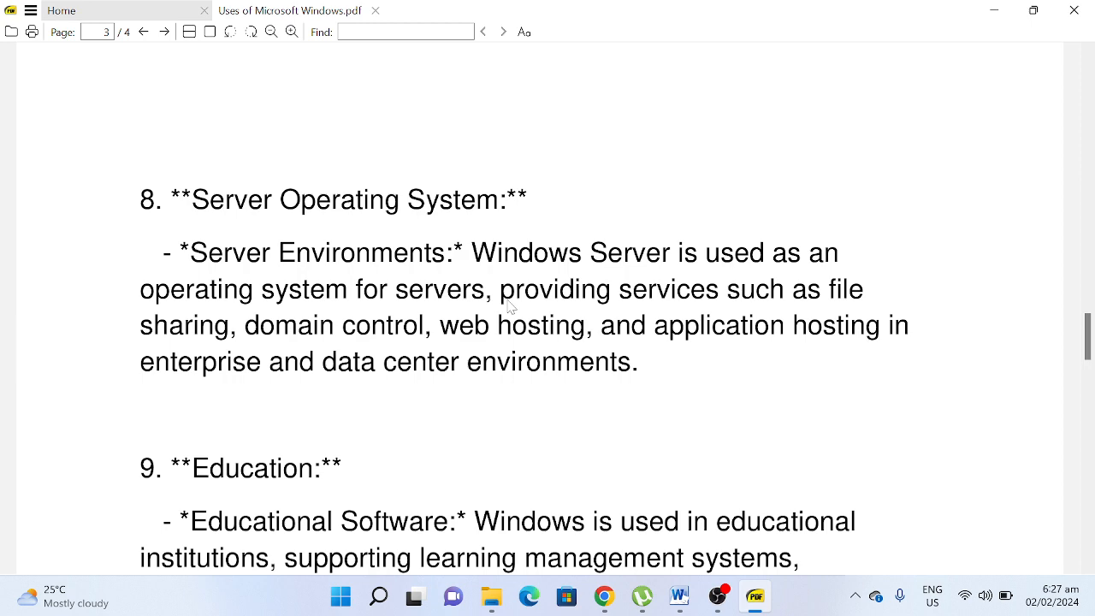
pyautogui.scroll(-3)
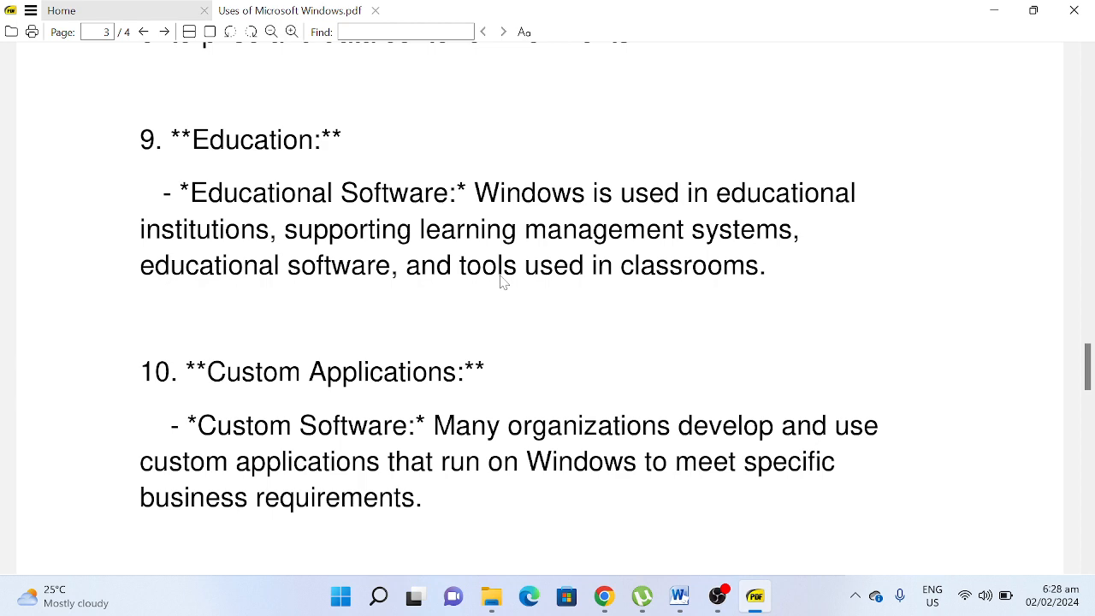
pyautogui.scroll(-3)
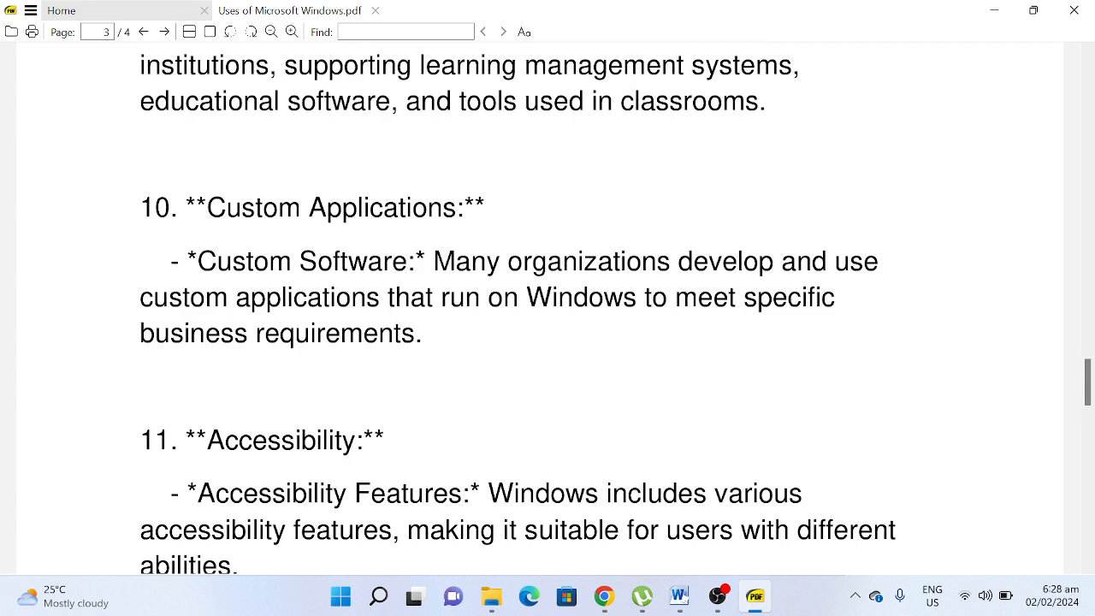
pyautogui.scroll(-3)
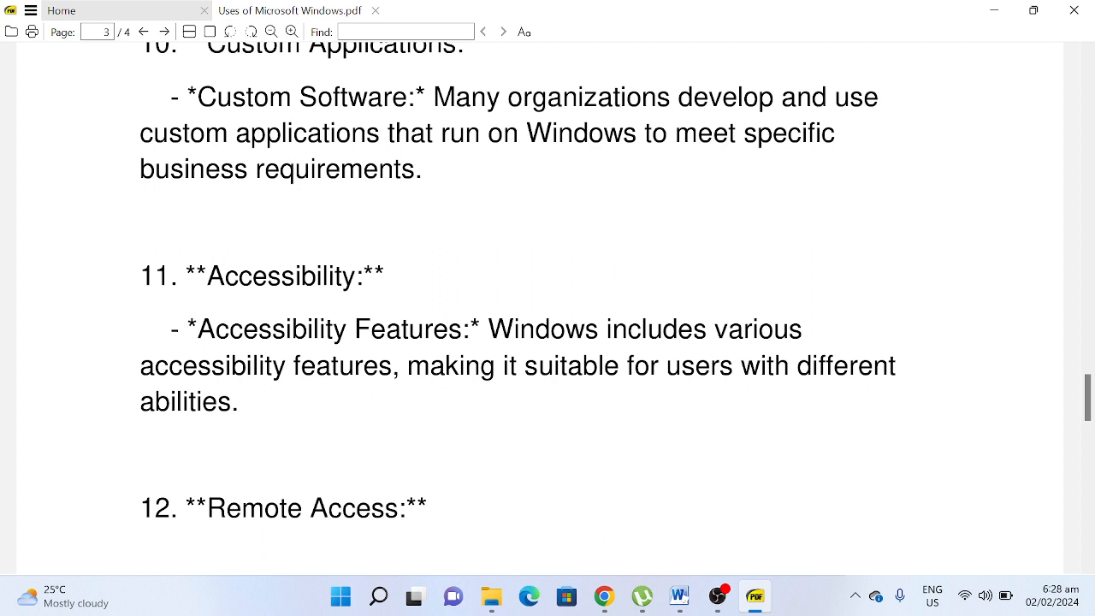
pyautogui.scroll(-3)
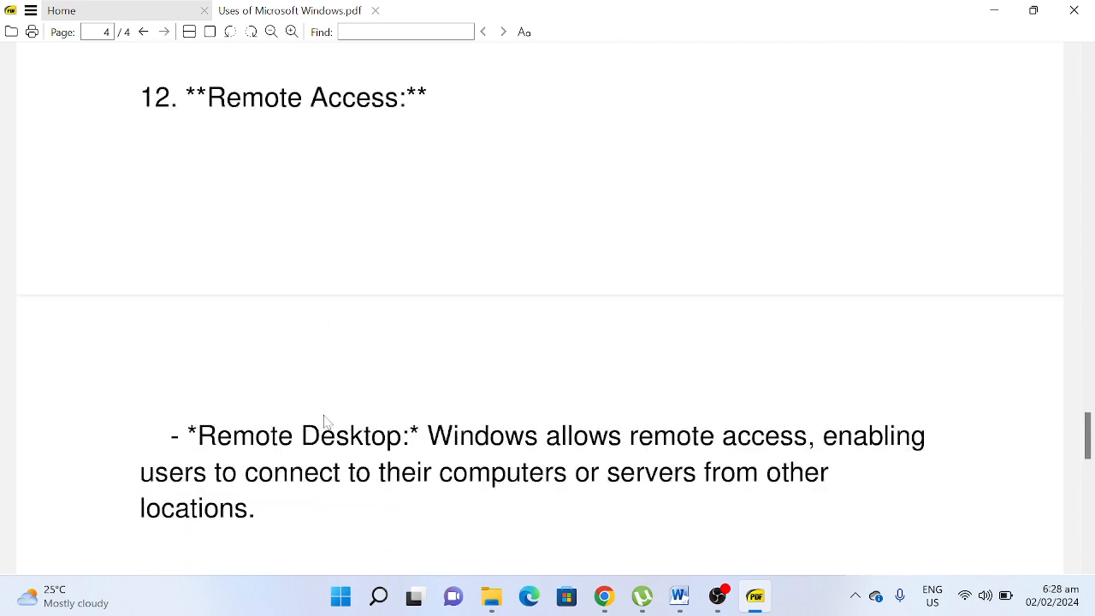
# Step: Scroll down page 4 through the Security section to the concluding paragraph
pyautogui.scroll(-3)
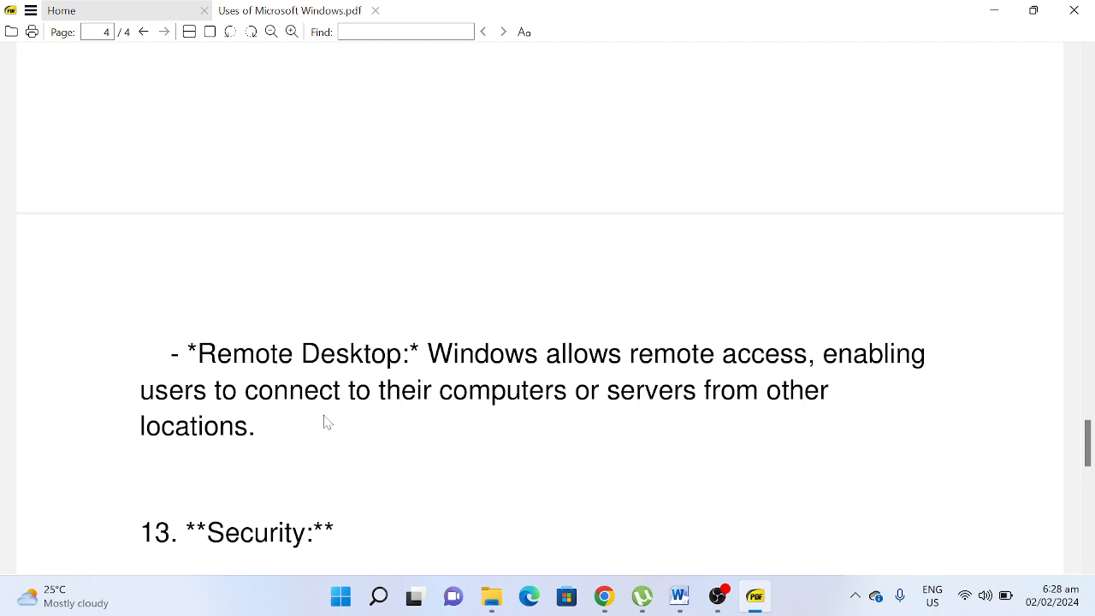
pyautogui.scroll(-3)
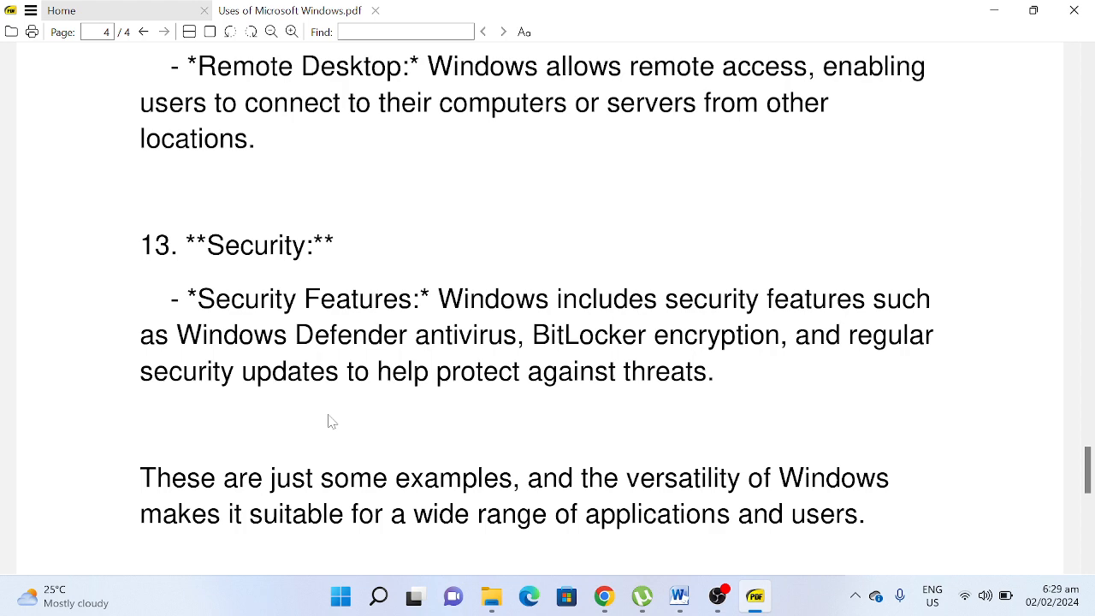
pyautogui.scroll(-3)
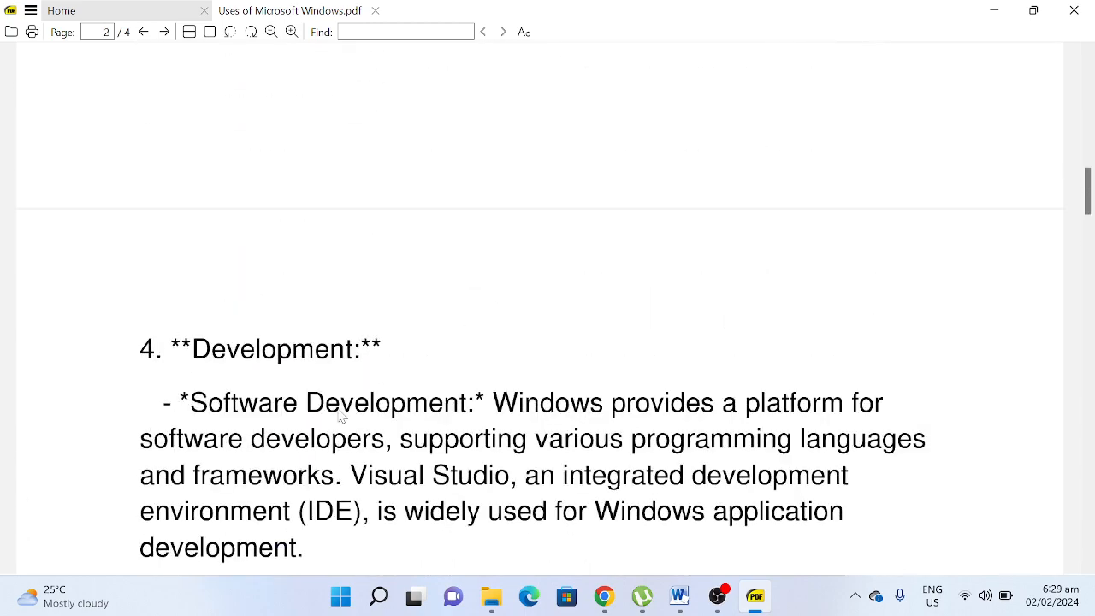
# Step: Jump back to page 1 so the 'Uses of Microsoft Windows' title is showing
pyautogui.click(143, 31)
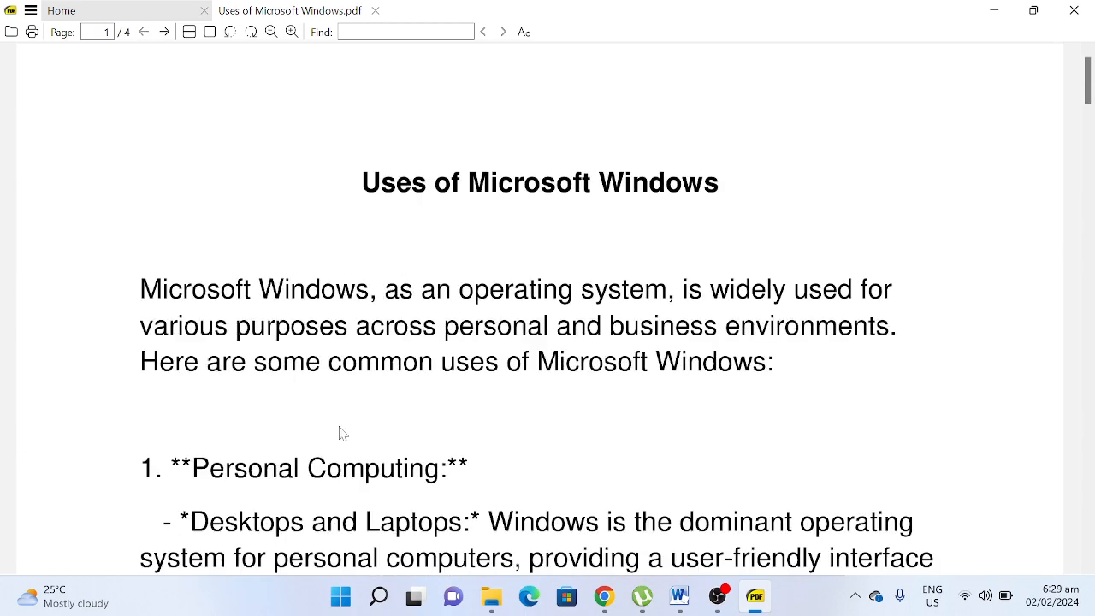